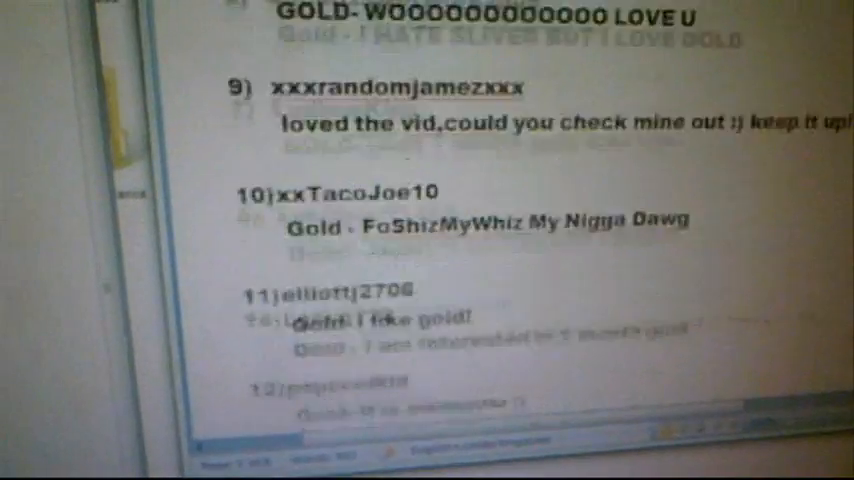
scroll(up, 3)
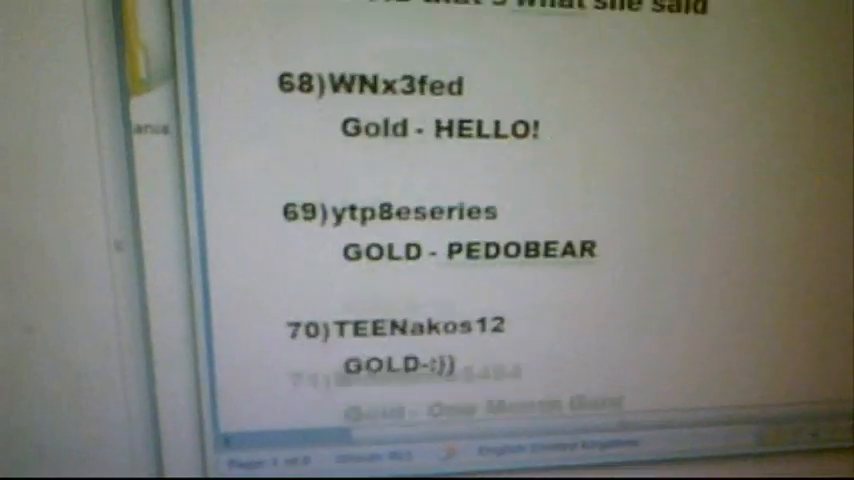
scroll(down, 3)
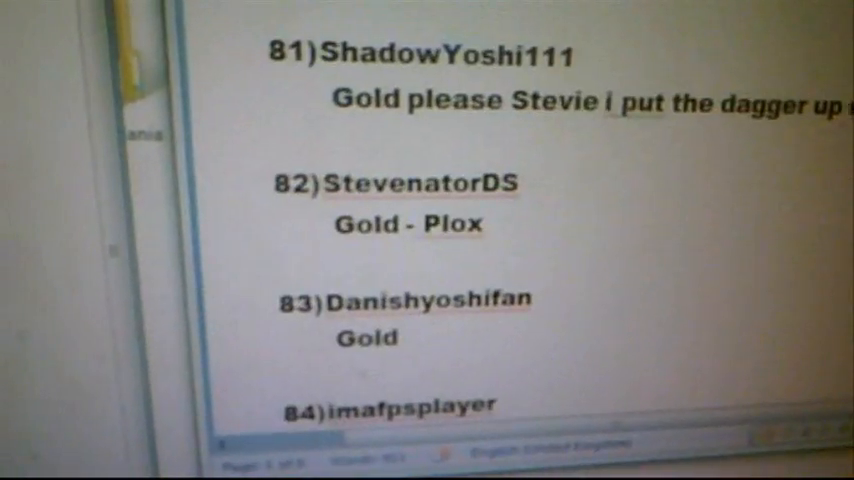
scroll(down, 3)
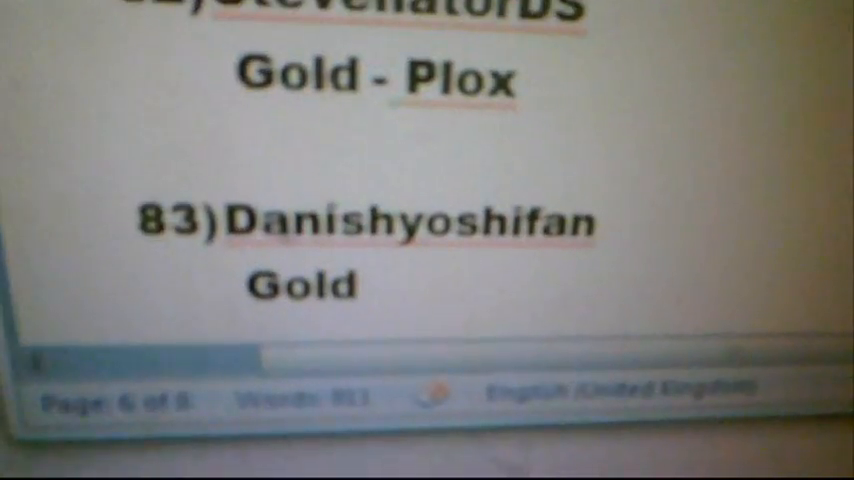